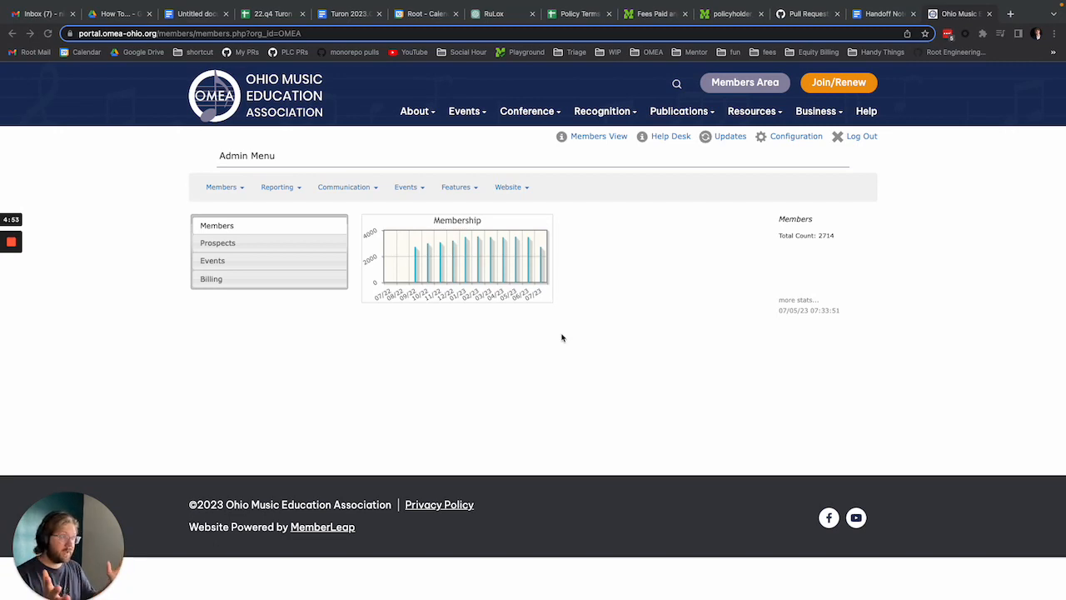
mouse_move(274, 246)
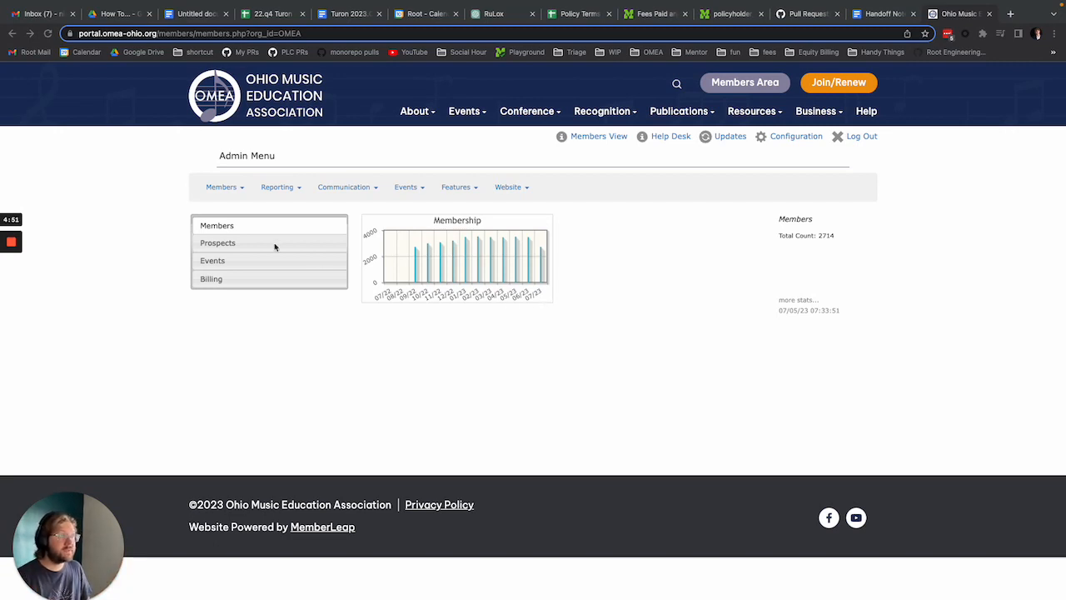
Open the Website dropdown in the admin toolbar.
left_click(509, 187)
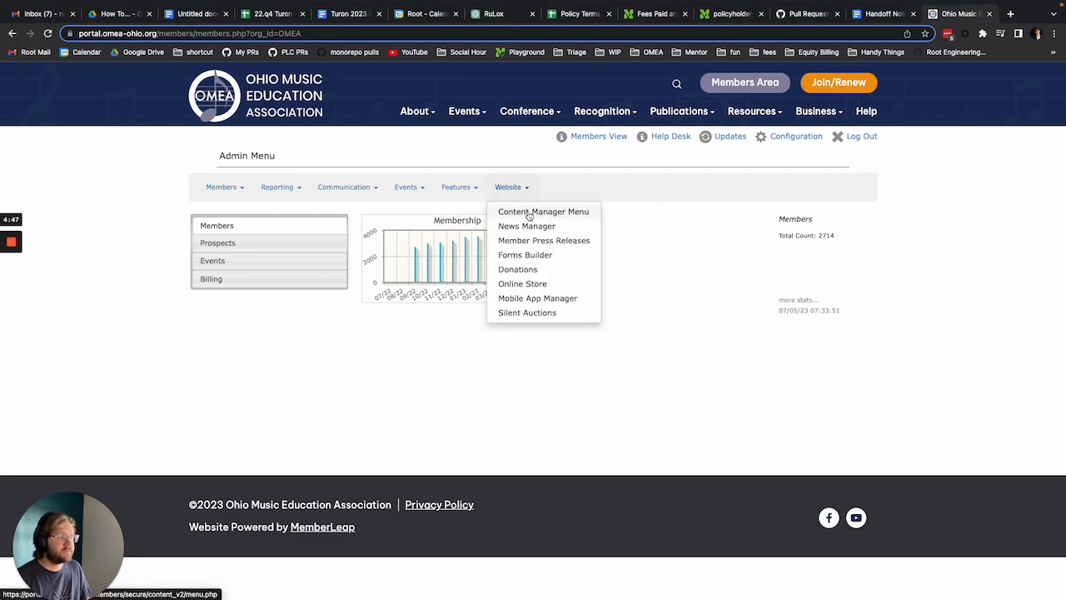
In Content Manager, edit the OMEA Staff page under About and continue to its editor.
left_click(543, 211)
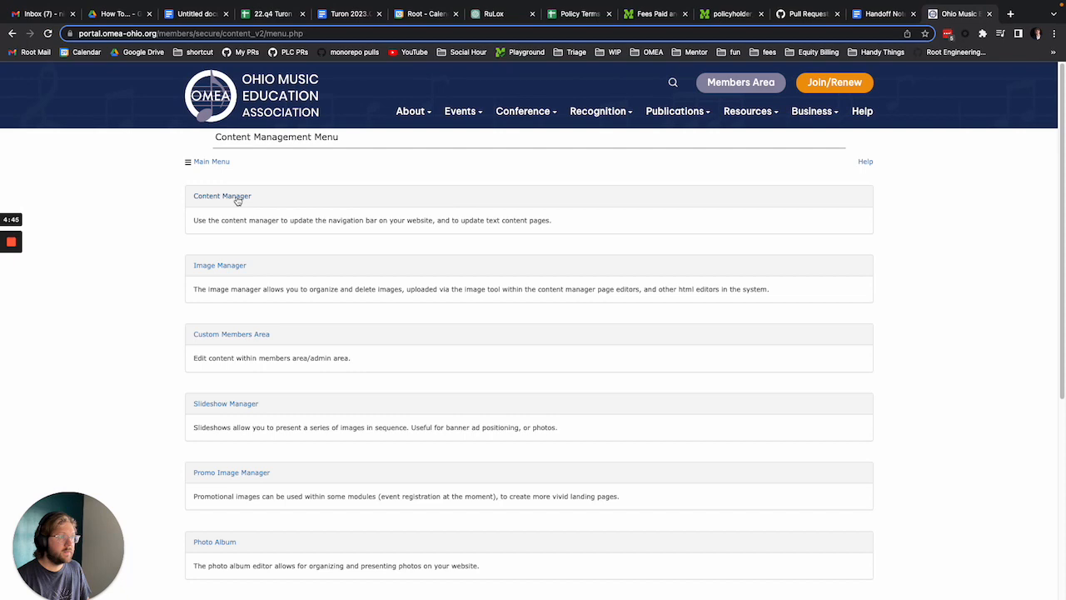
left_click(221, 195)
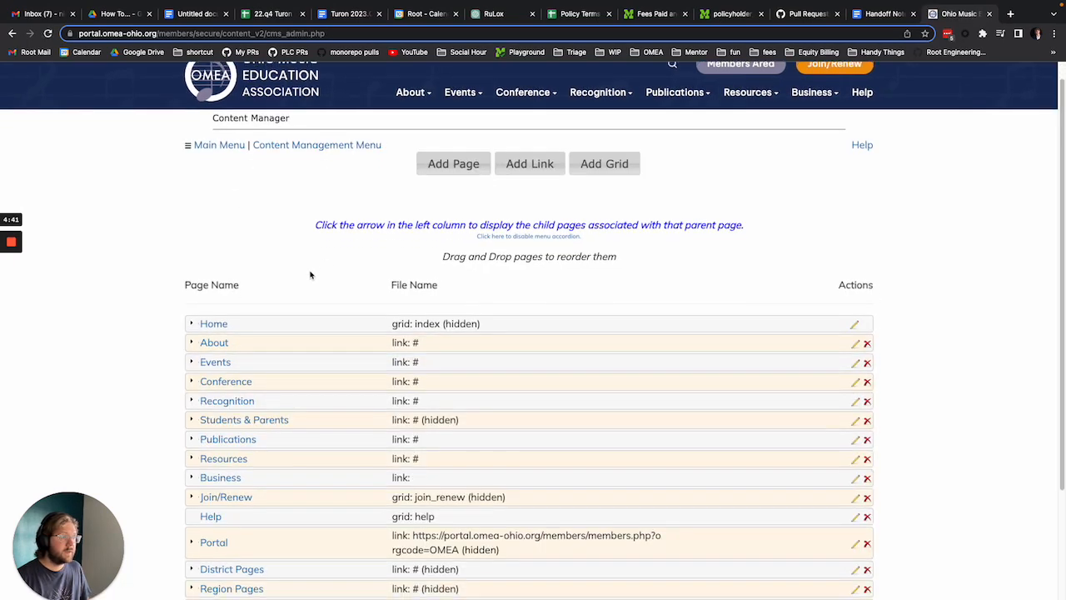
left_click(191, 342)
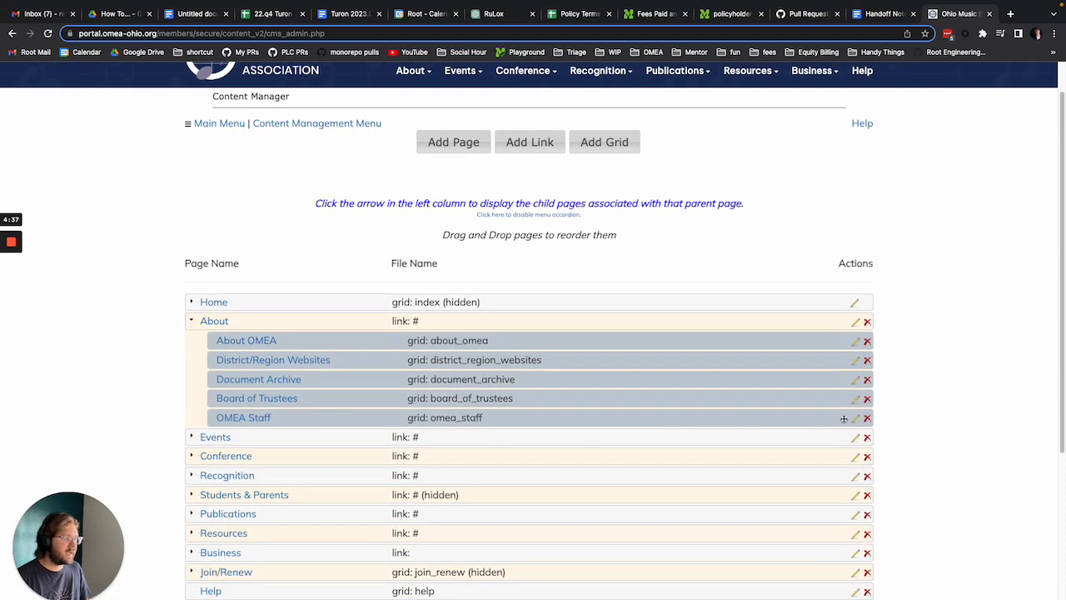
left_click(855, 417)
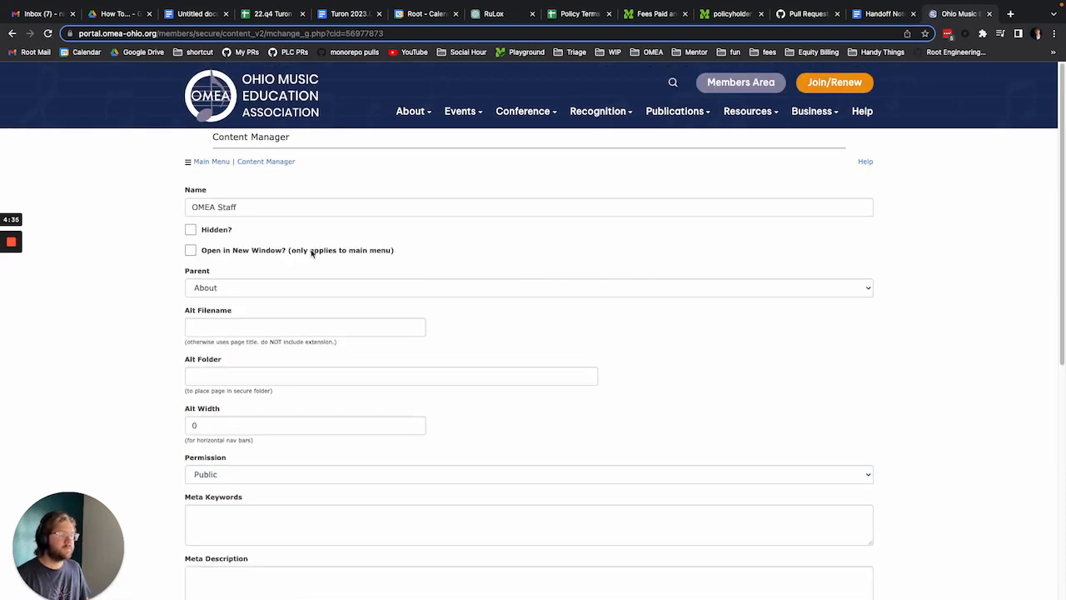
scroll("down", 3)
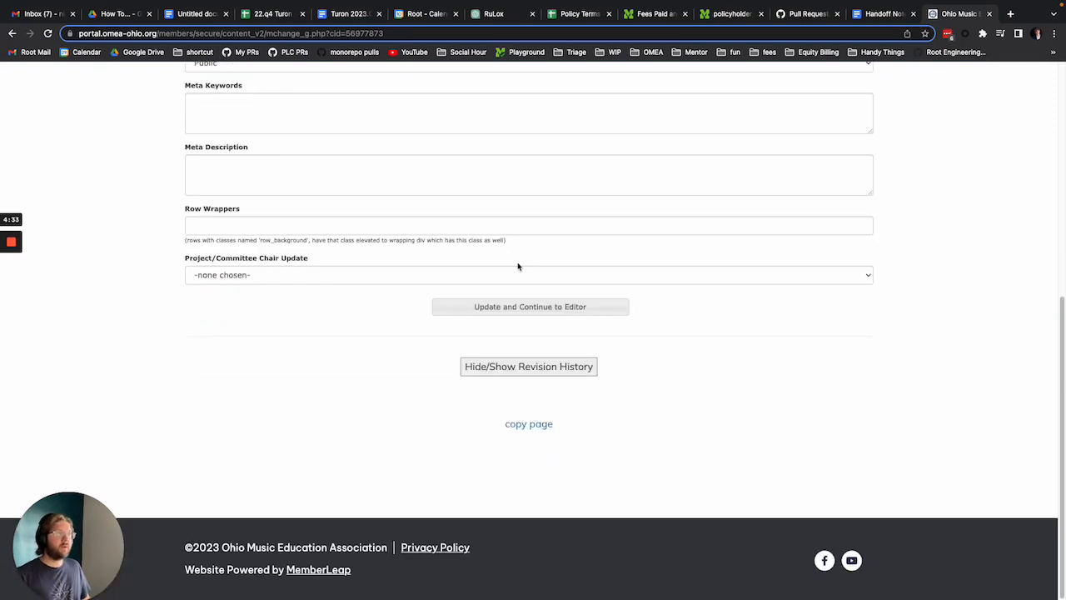
left_click(529, 307)
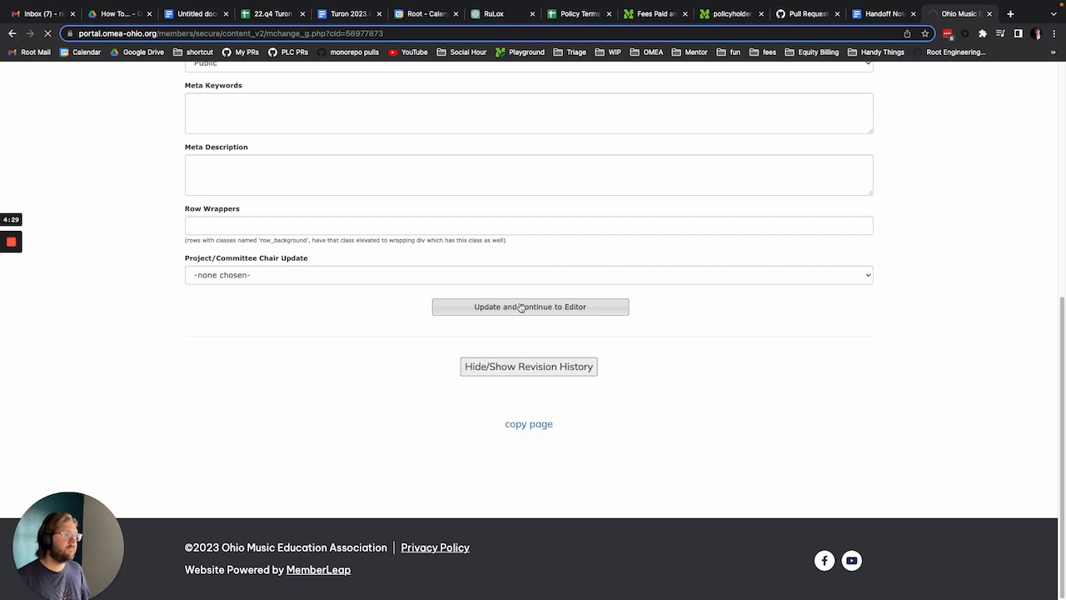
Scroll down the OMEA Staff editor to the staff photo.
left_click(530, 307)
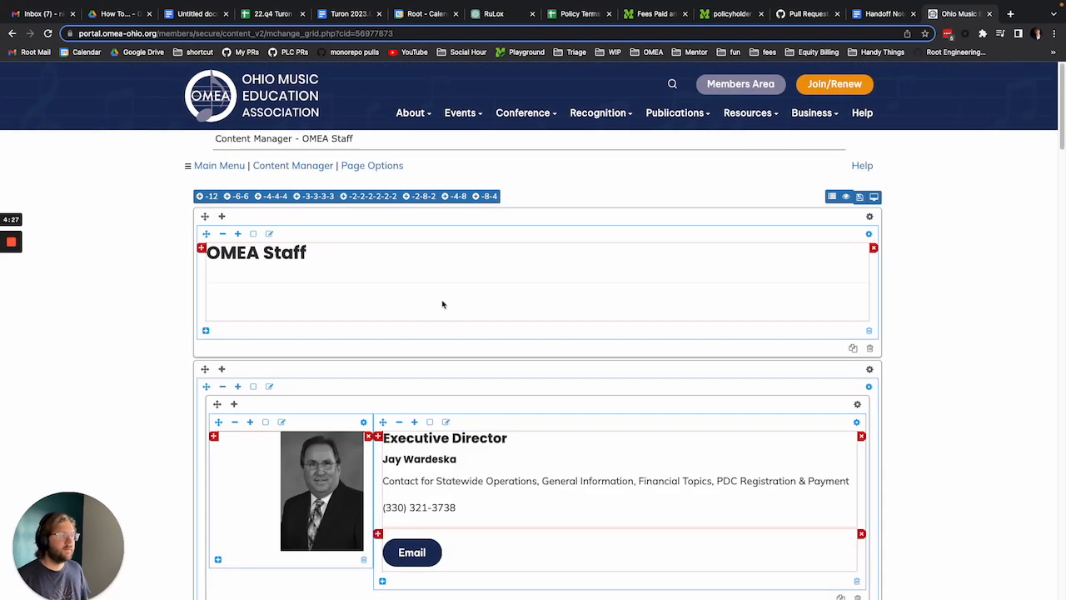
scroll("down", 3)
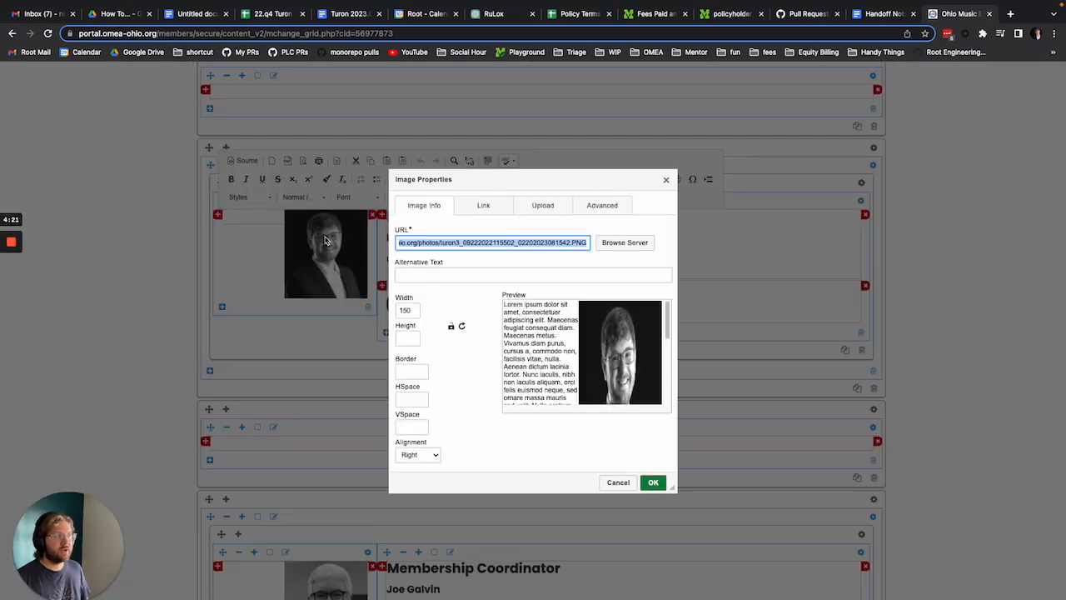
mouse_move(542, 205)
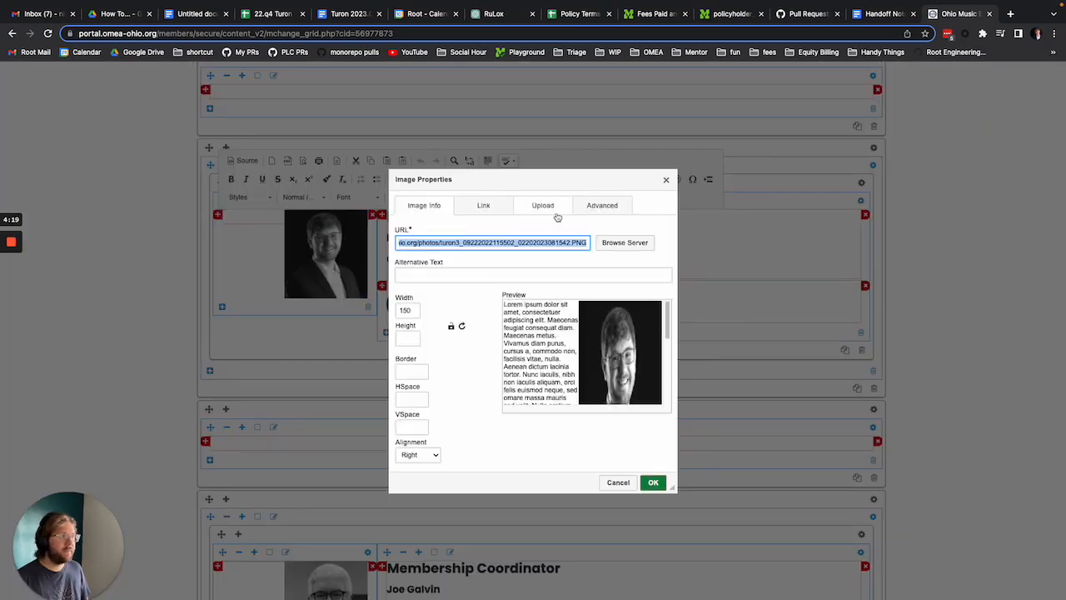
Upload 'profile picture.JPG' to the server as the photo's image source.
left_click(542, 205)
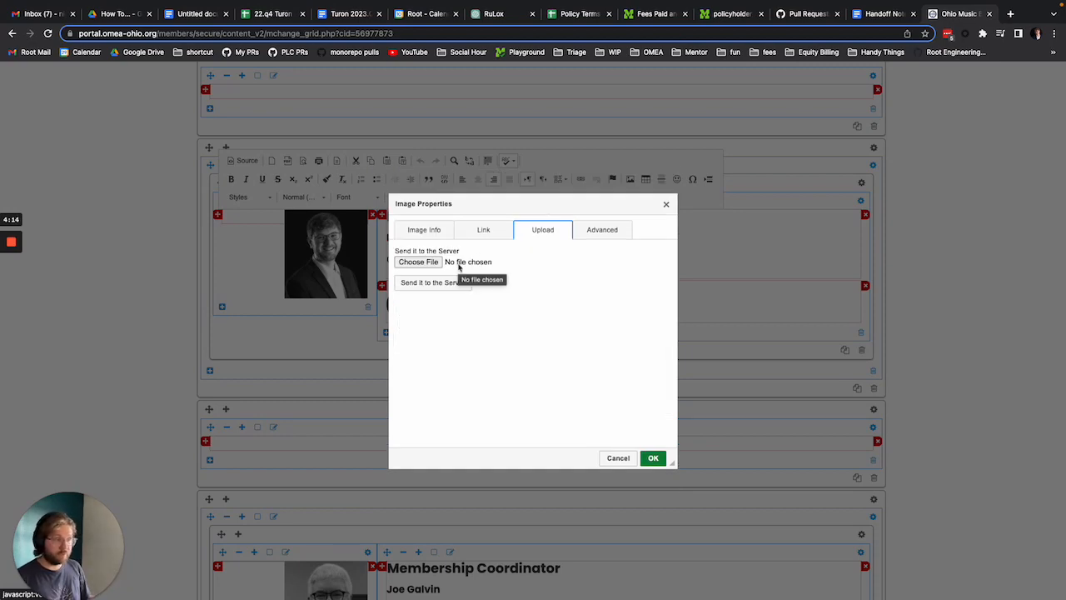
left_click(417, 261)
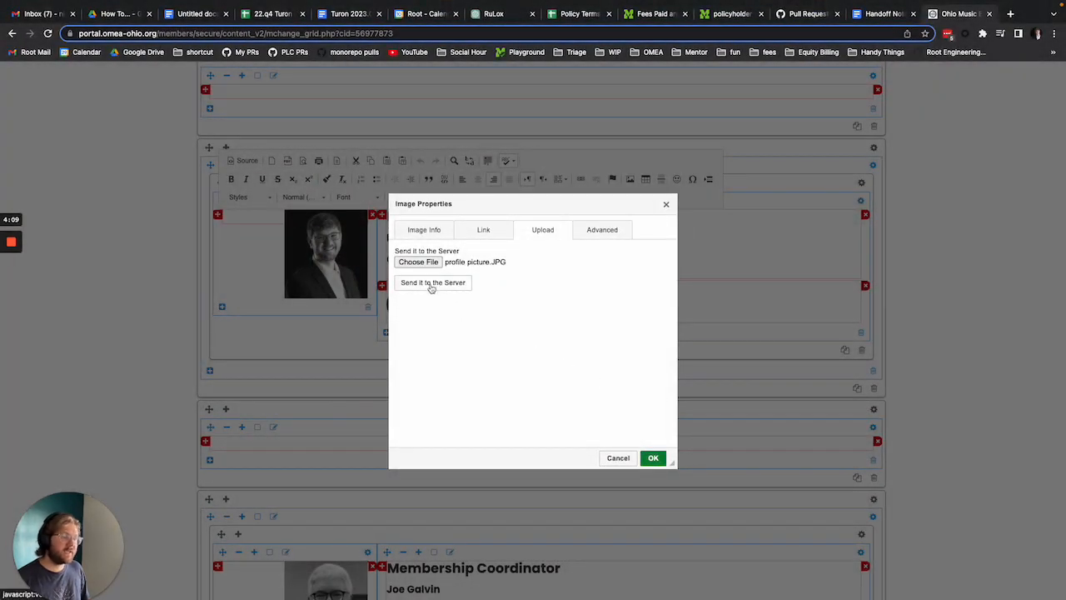
left_click(433, 283)
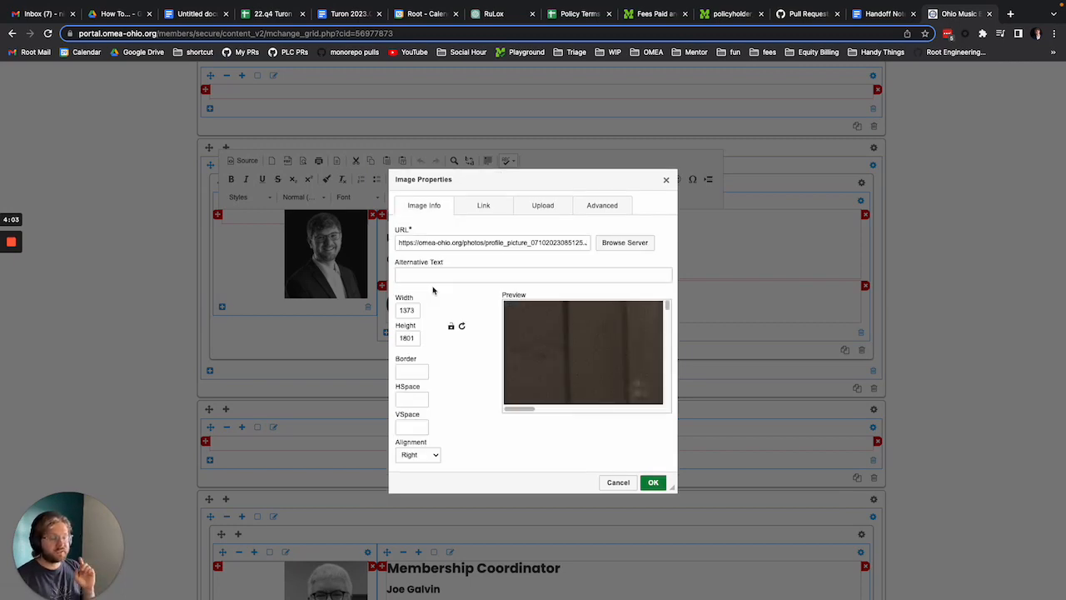
Set the photo to 150 px wide with locked proportions and Right alignment.
left_click(451, 325)
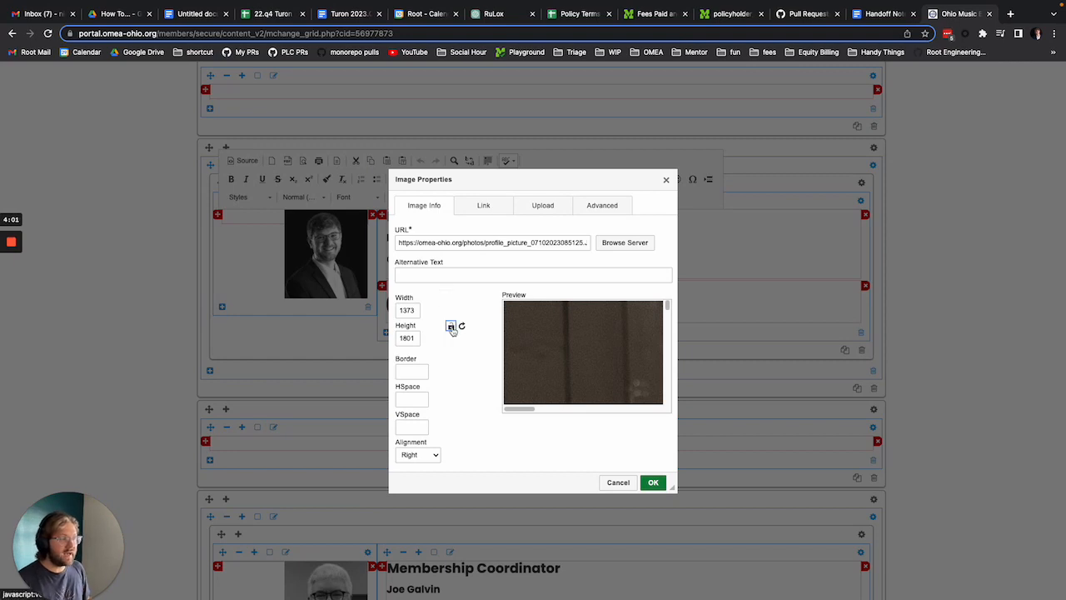
mouse_move(452, 325)
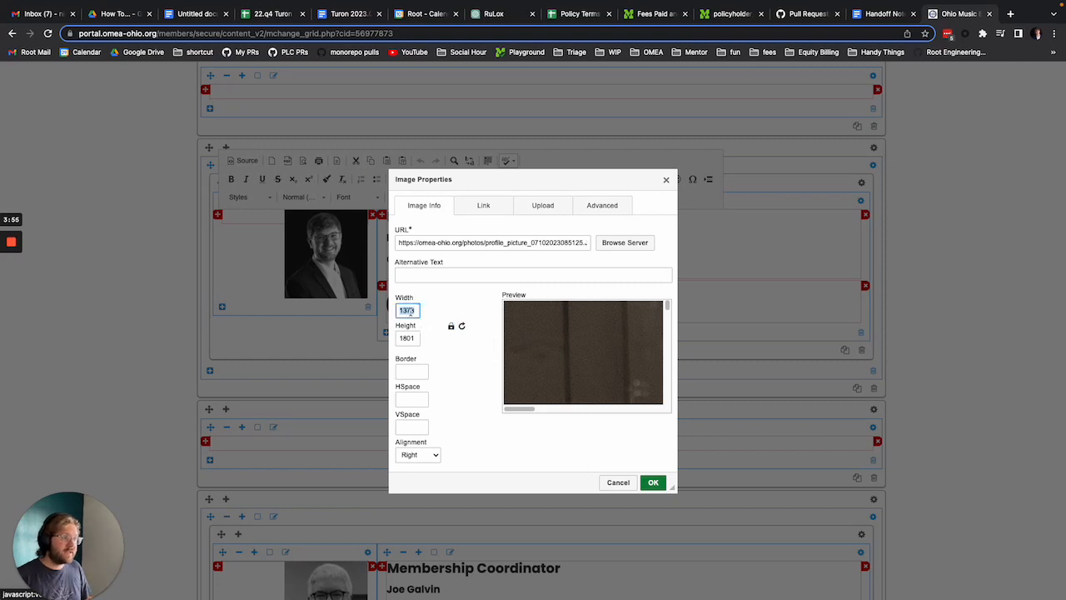
type("150")
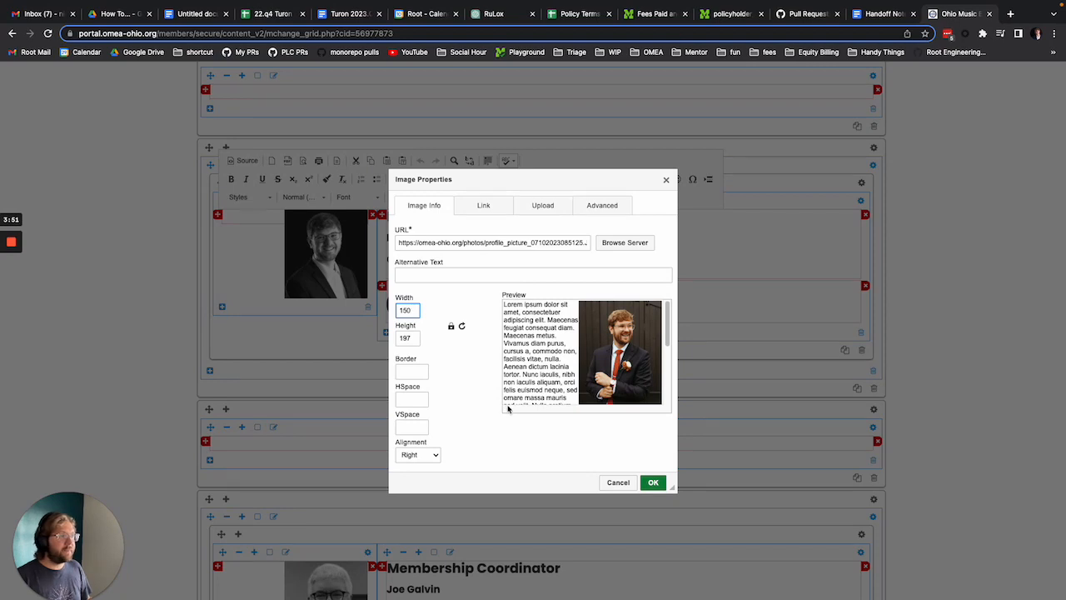
mouse_move(539, 417)
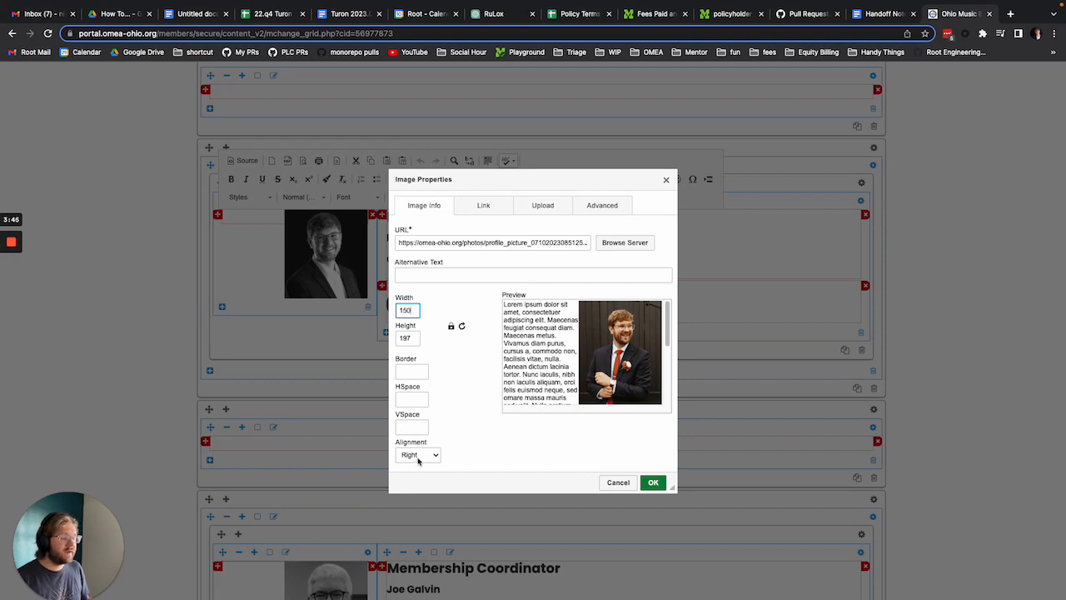
left_click(417, 454)
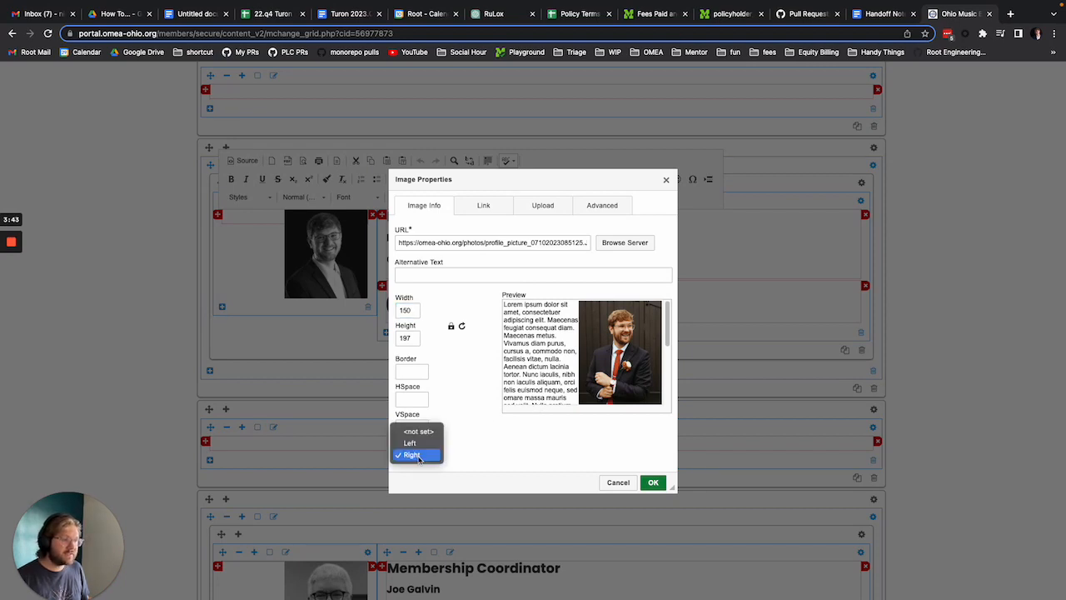
left_click(410, 454)
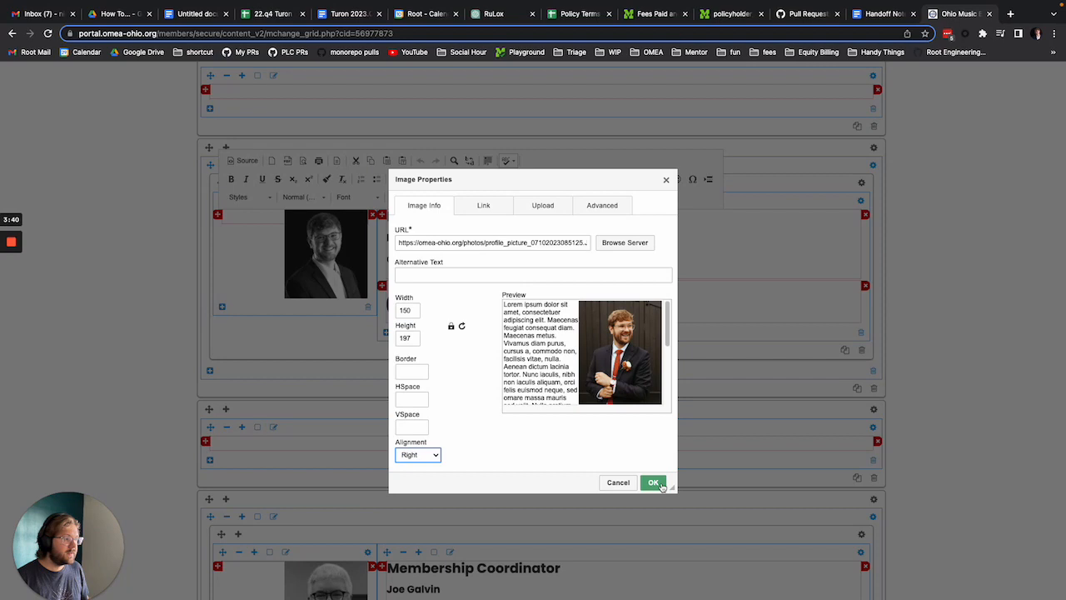
left_click(654, 482)
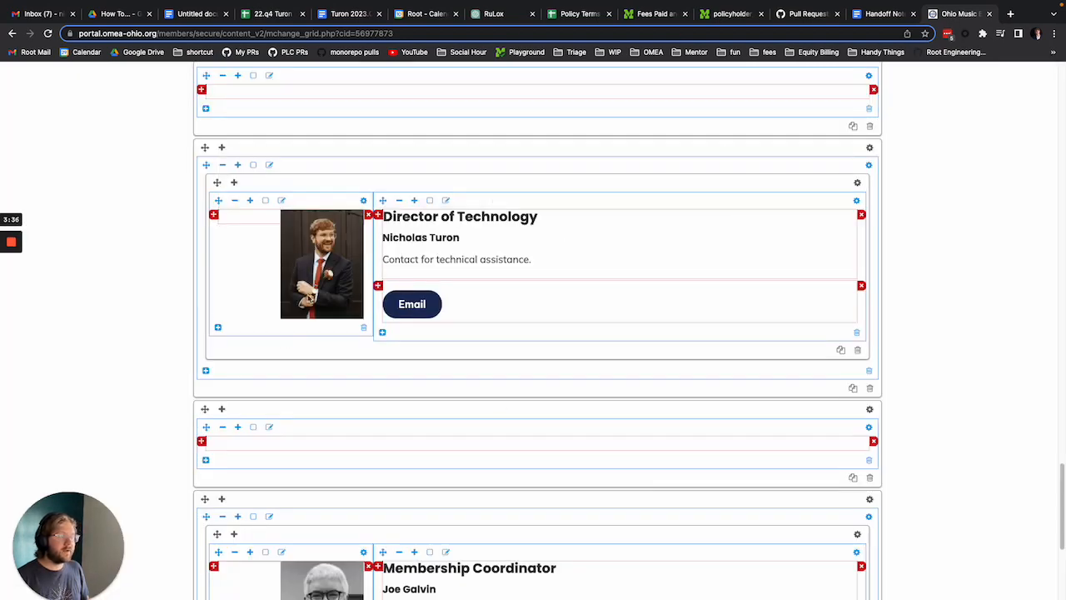
Reopen the Director of Technology photo's properties and keep alignment Right.
scroll("down", 3)
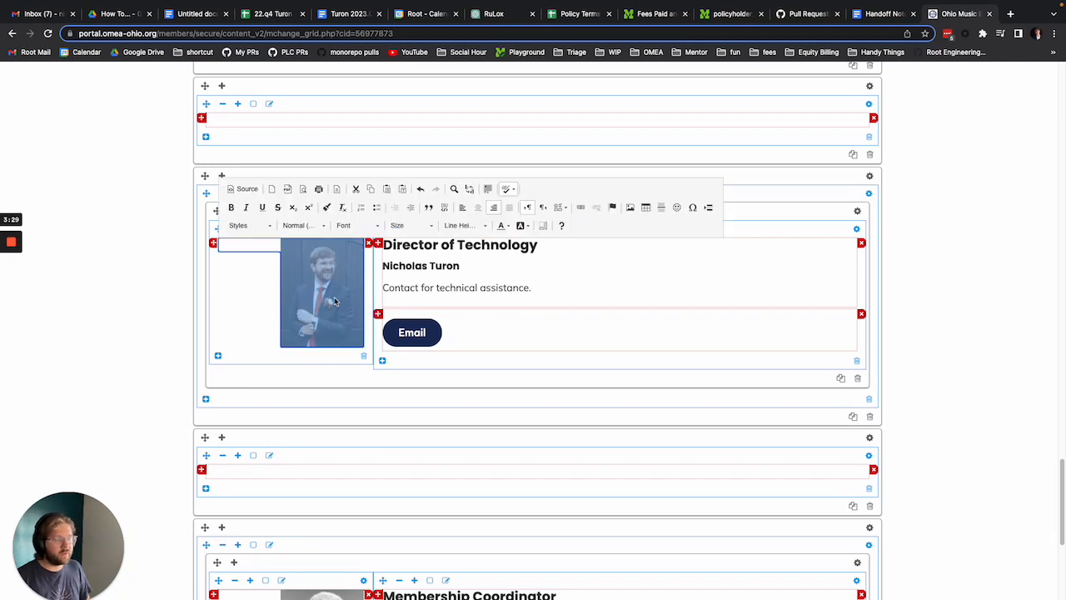
double_click(325, 291)
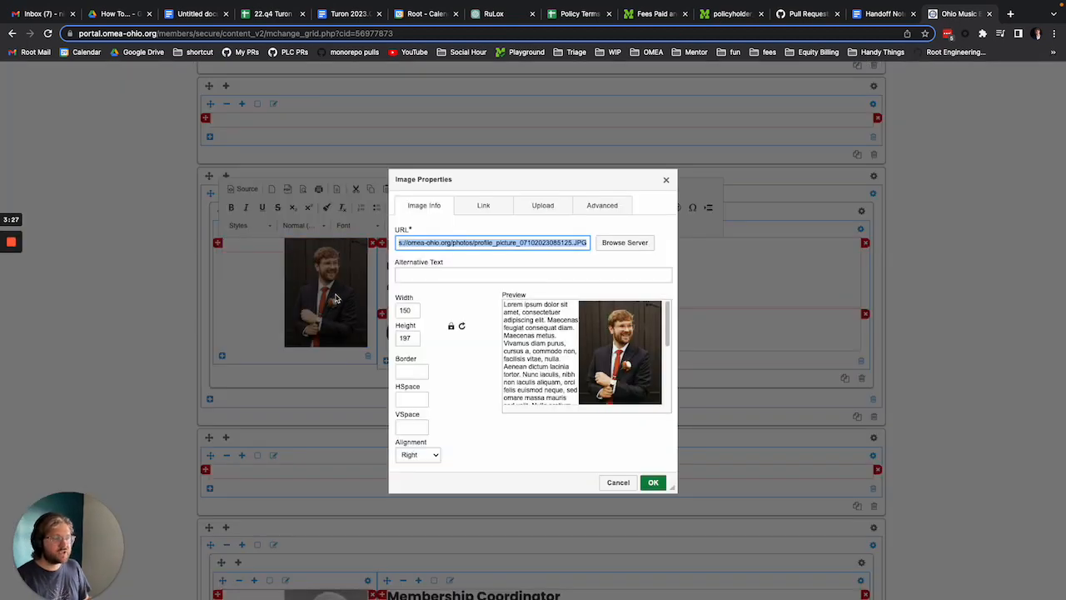
left_click(418, 455)
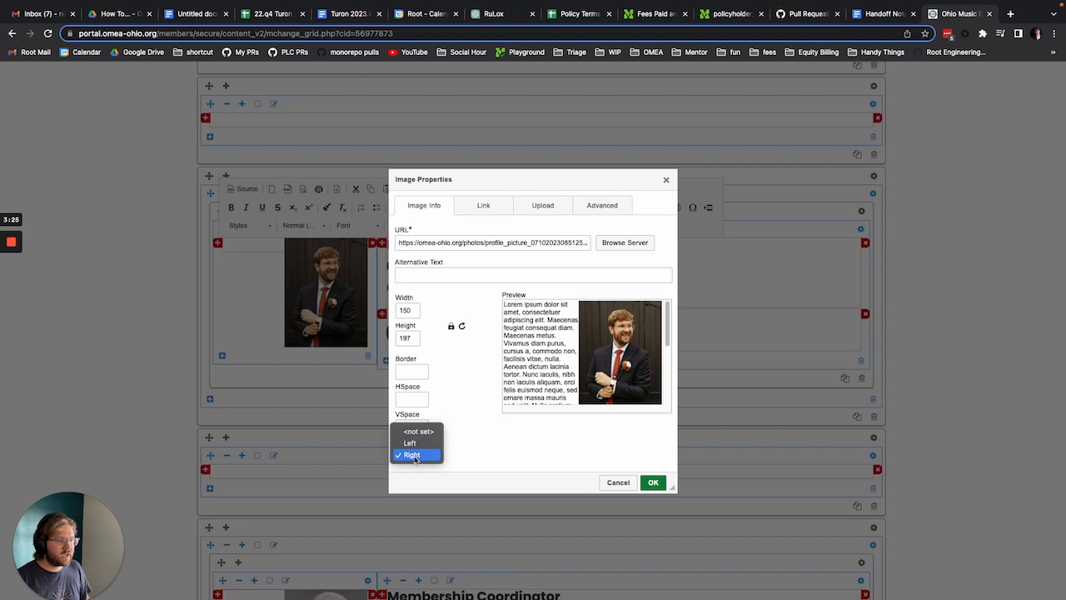
left_click(411, 454)
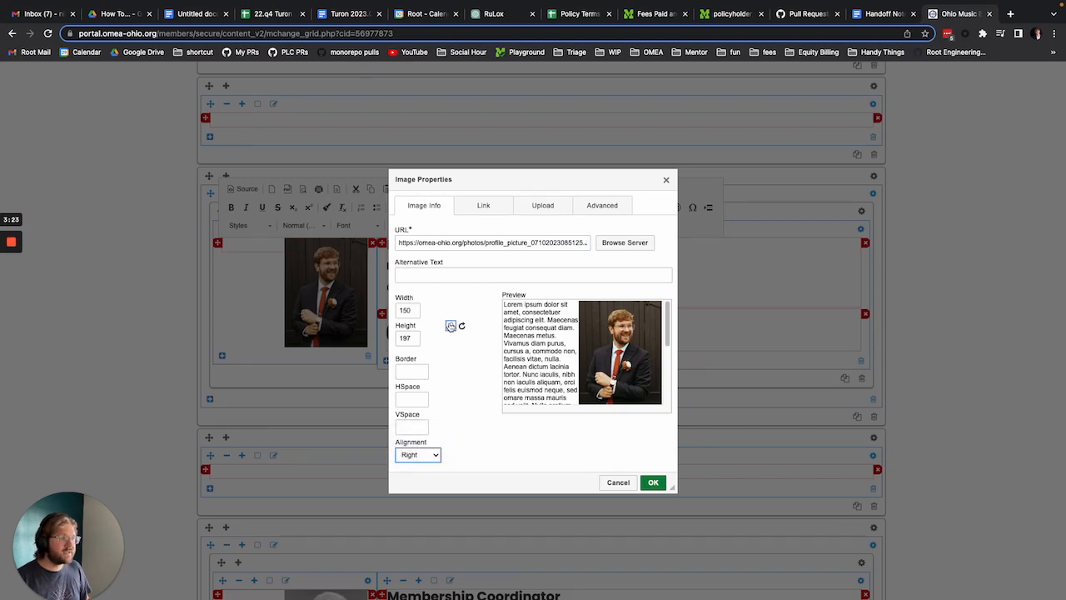
mouse_move(450, 325)
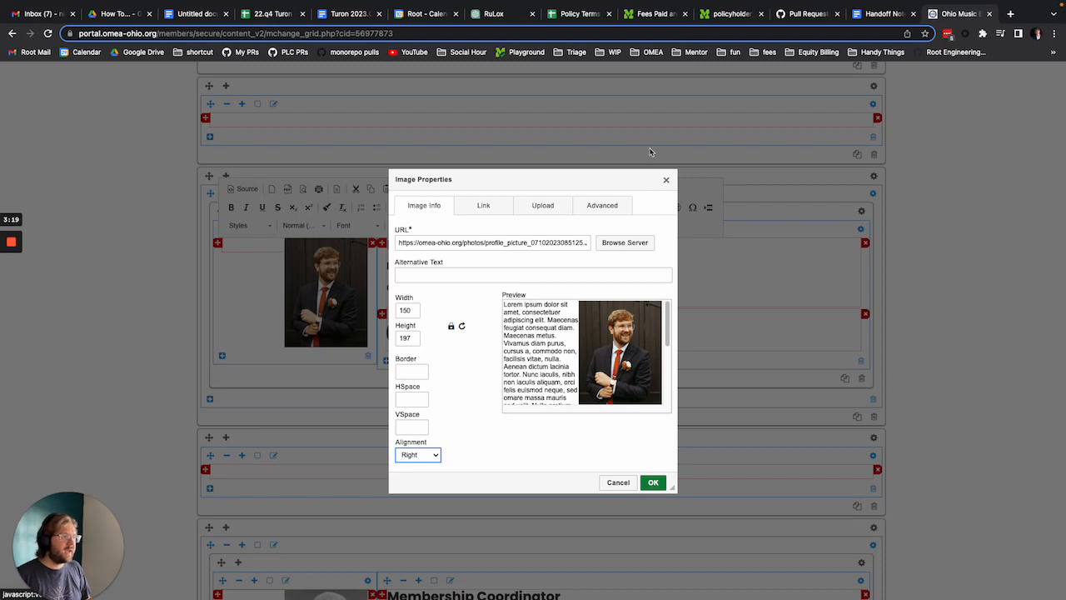
Reopen the Director of Technology photo and reset its width to 150 px.
left_click(450, 325)
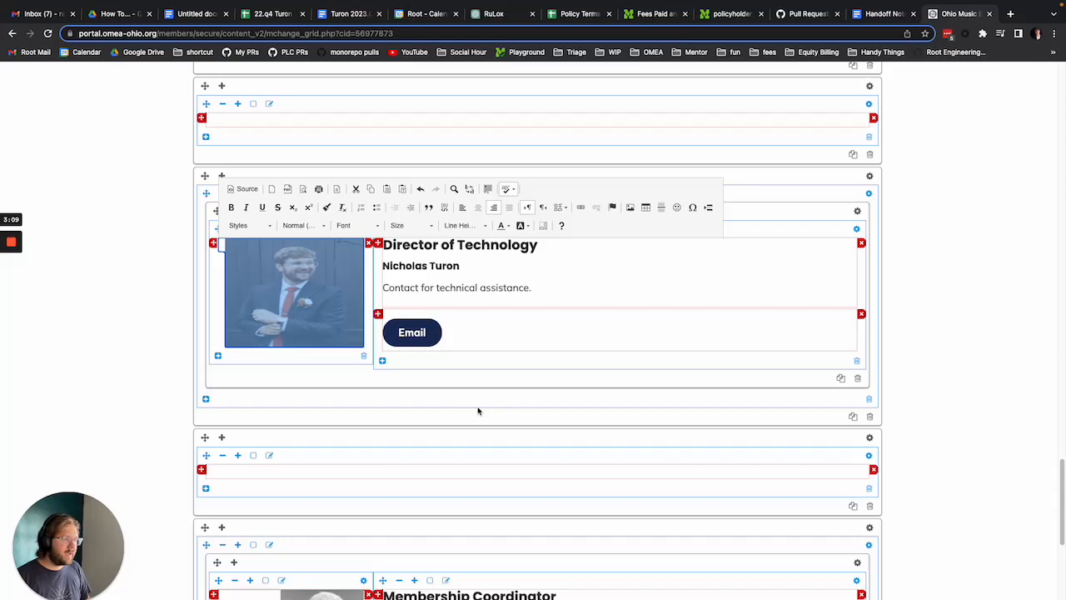
mouse_move(307, 309)
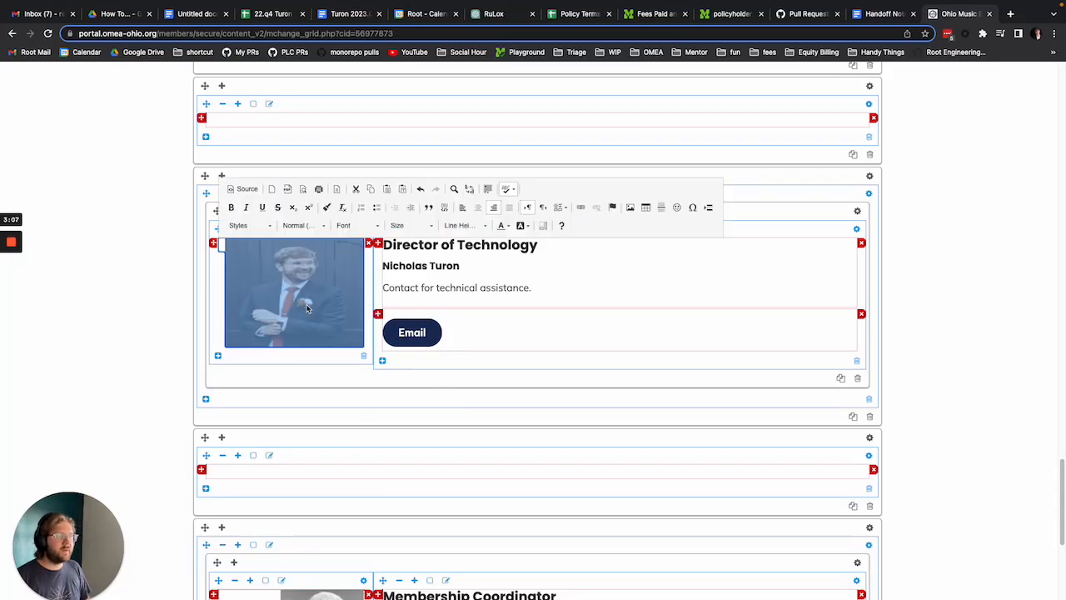
double_click(294, 293)
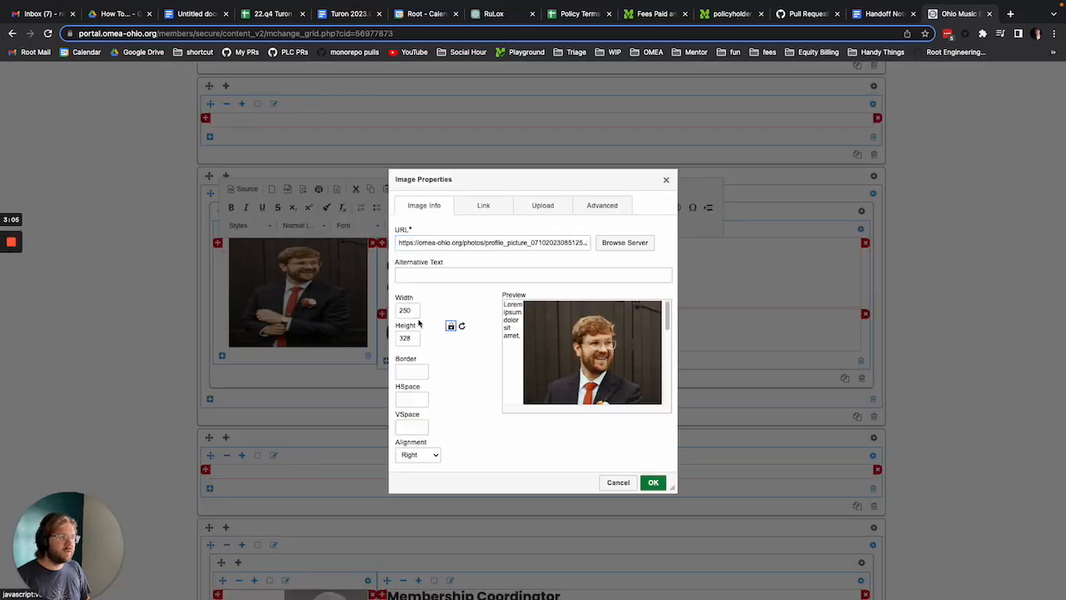
left_click(407, 310)
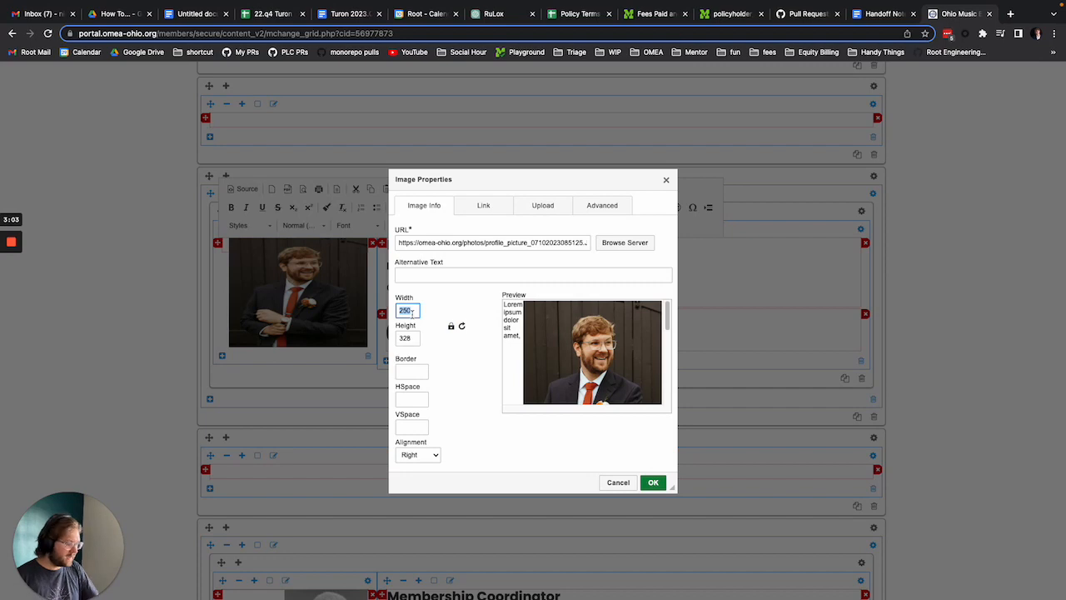
type("150")
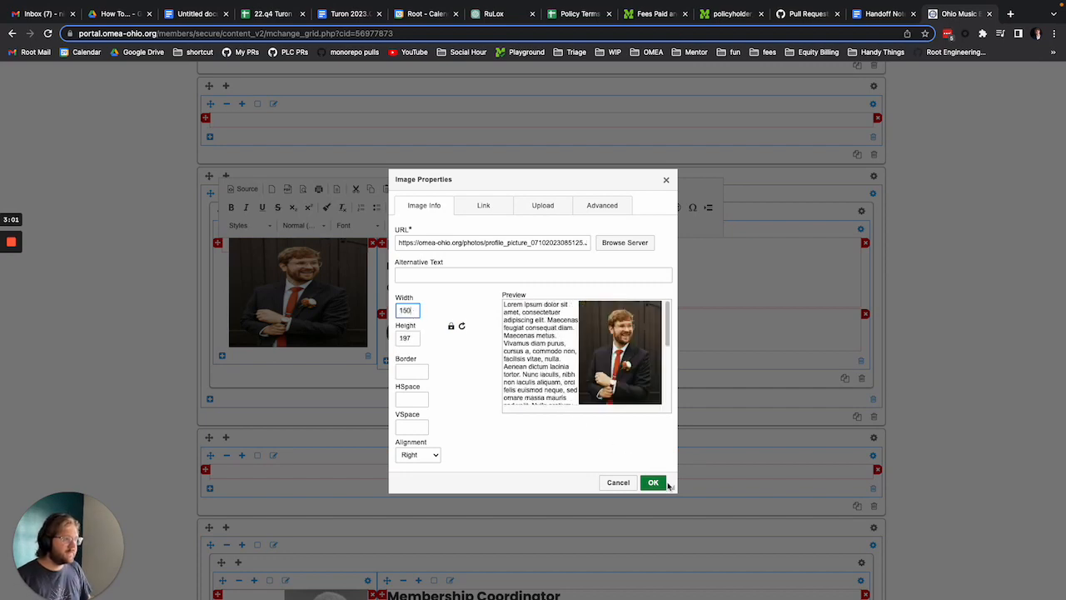
left_click(653, 482)
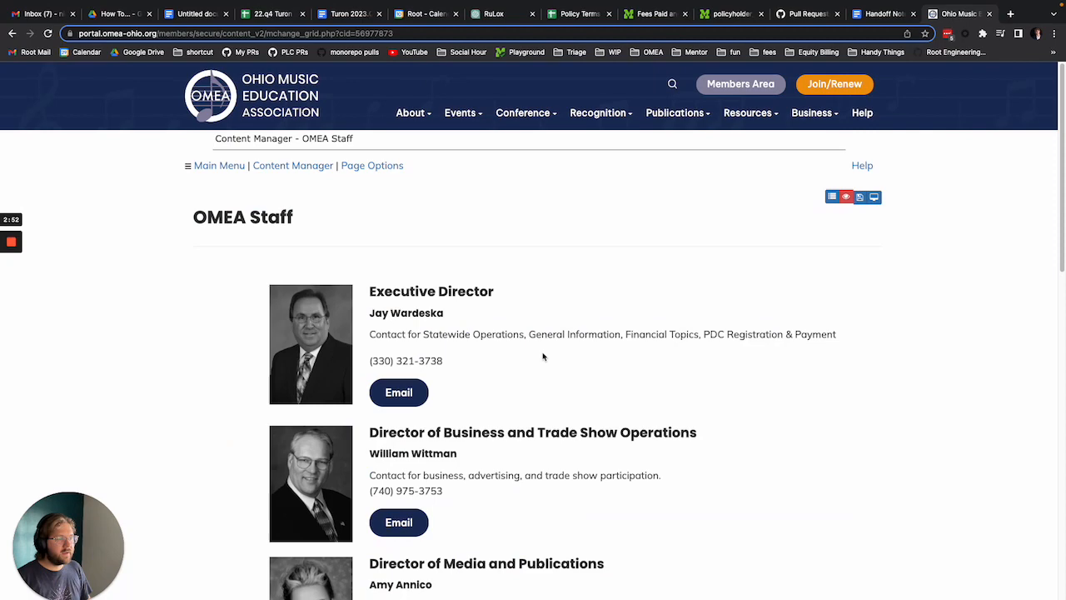
Scroll the saved staff page down to the Director of Technology card.
scroll("down", 3)
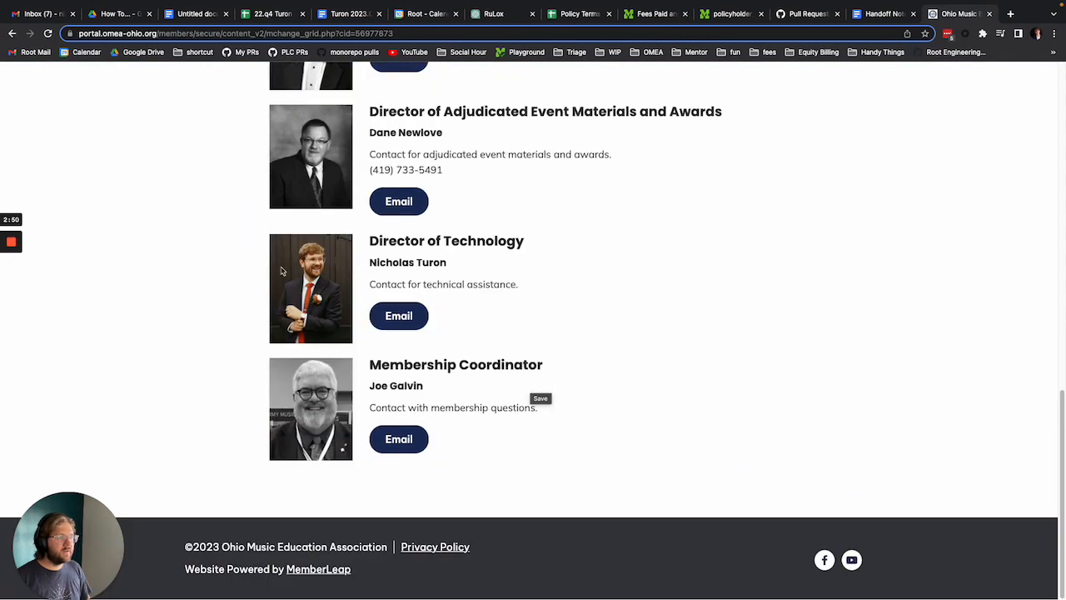
scroll("down", 3)
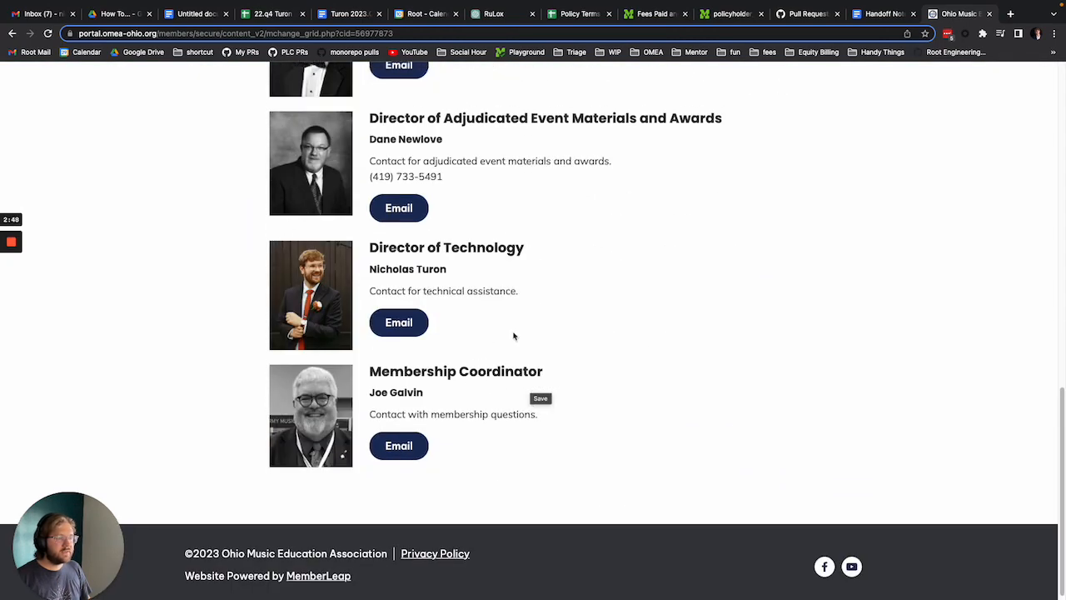